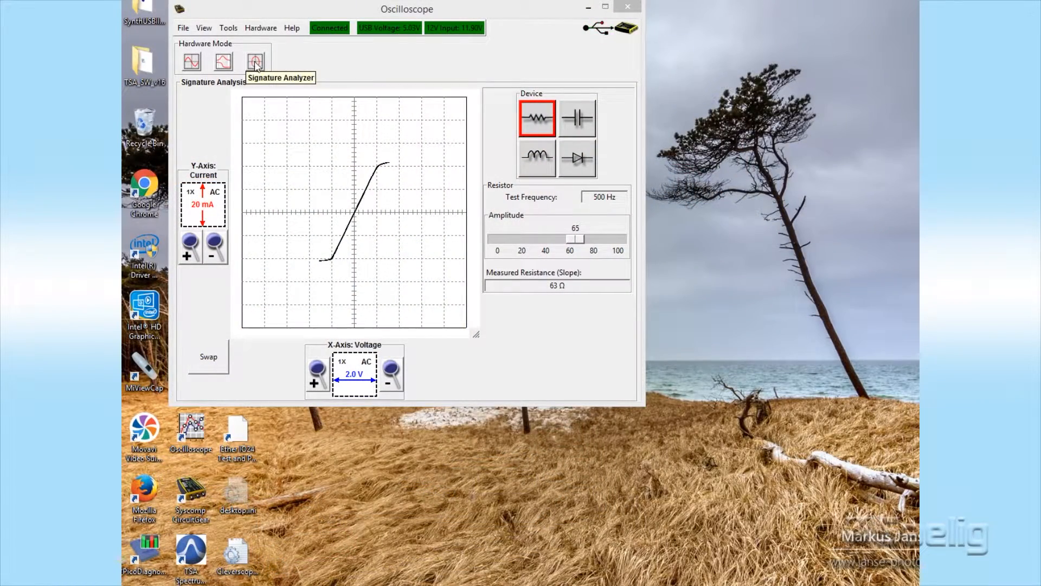
mouse_move(420, 63)
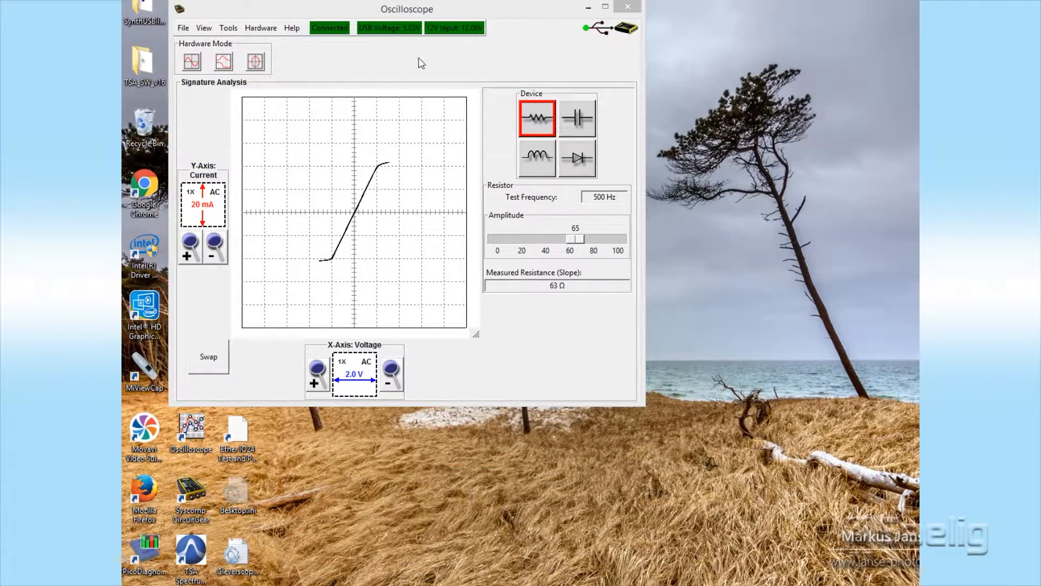
mouse_move(401, 68)
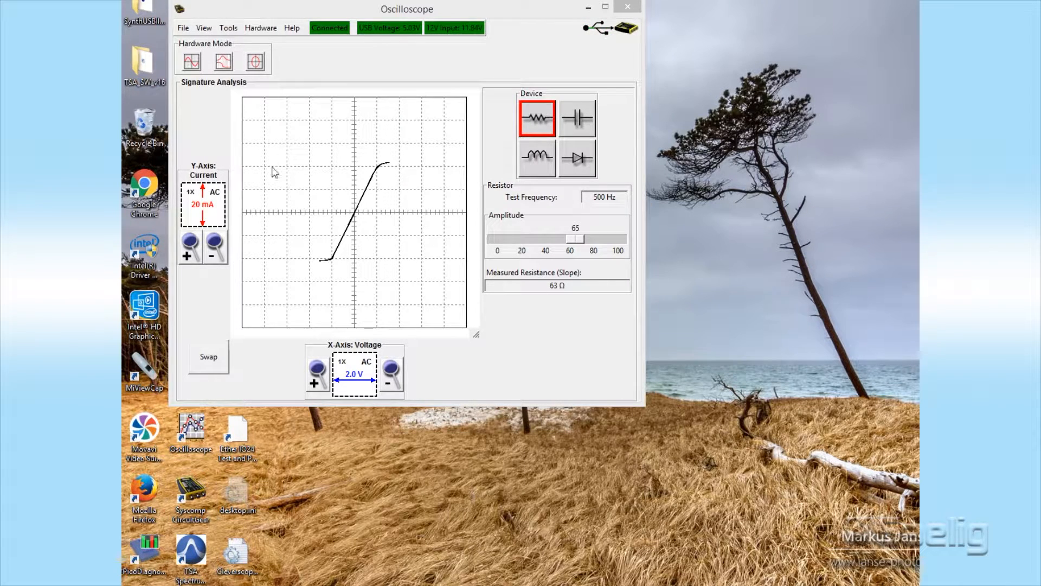
mouse_move(315, 170)
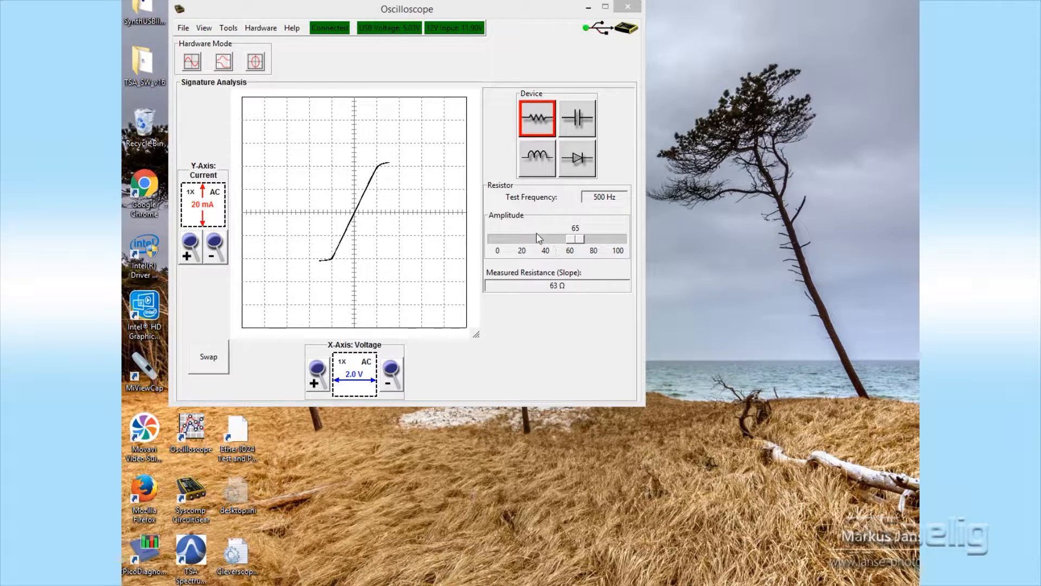
Step: Lower the resistor test amplitude to 35, giving a straight trace reading 50 Ω
drag(576, 237, 570, 237)
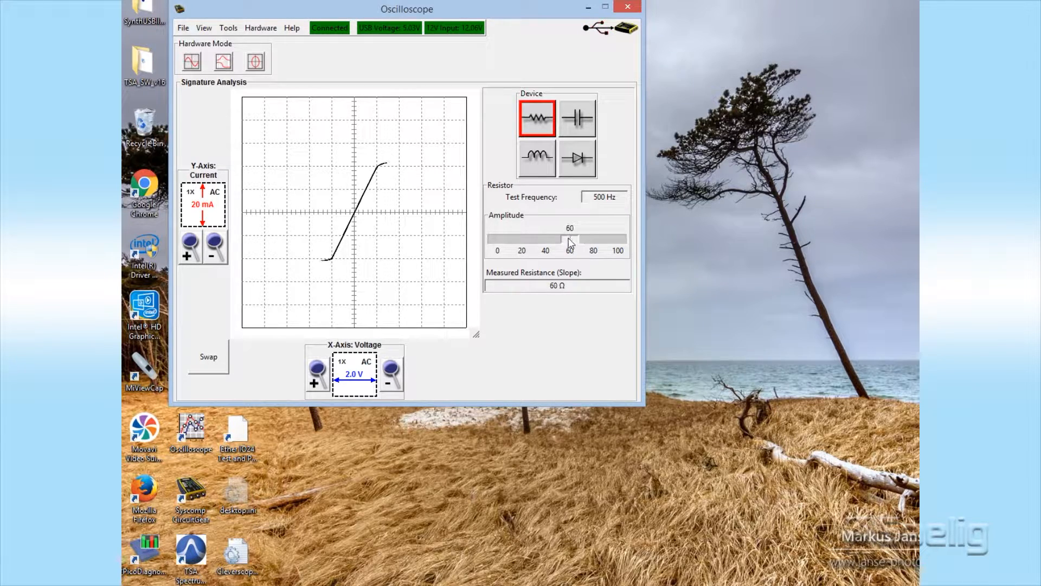
drag(570, 238, 540, 239)
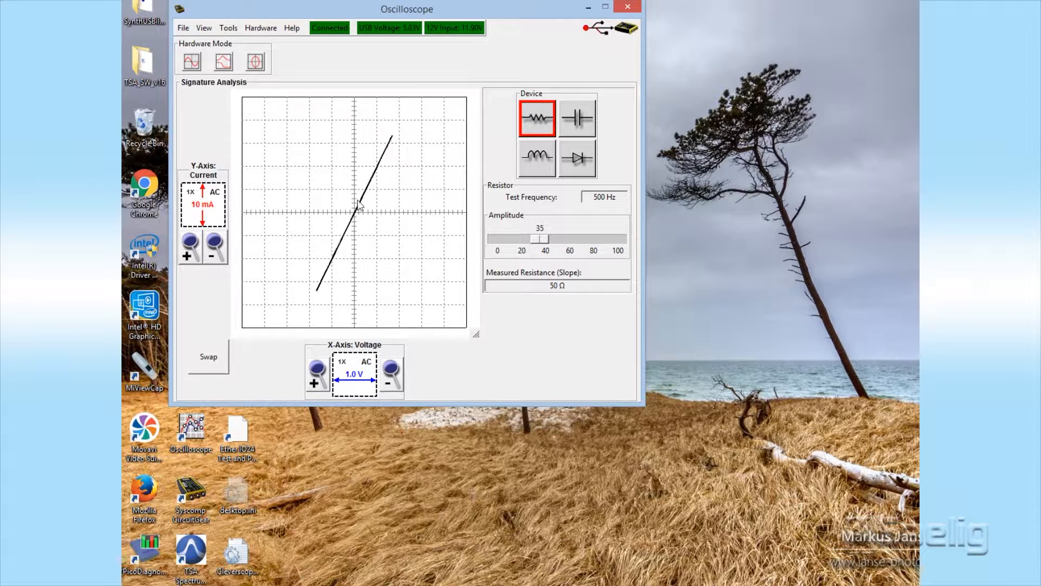
mouse_move(347, 289)
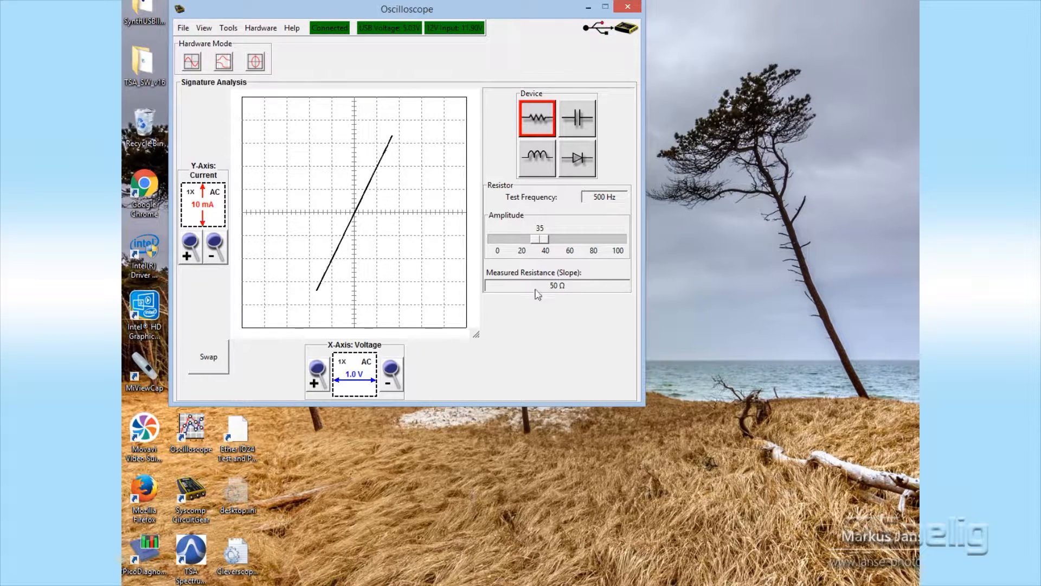
mouse_move(569, 323)
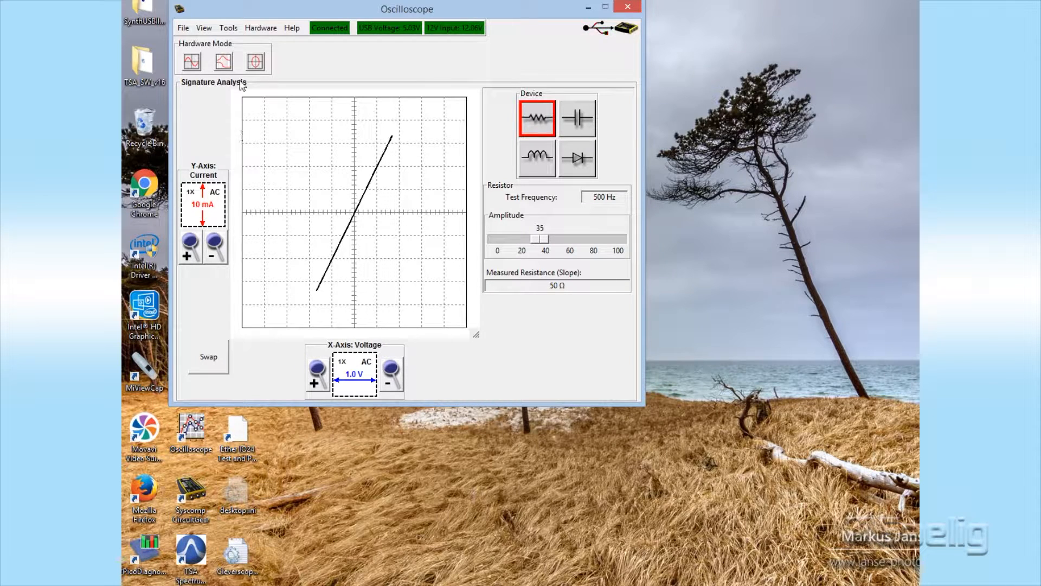
click(228, 28)
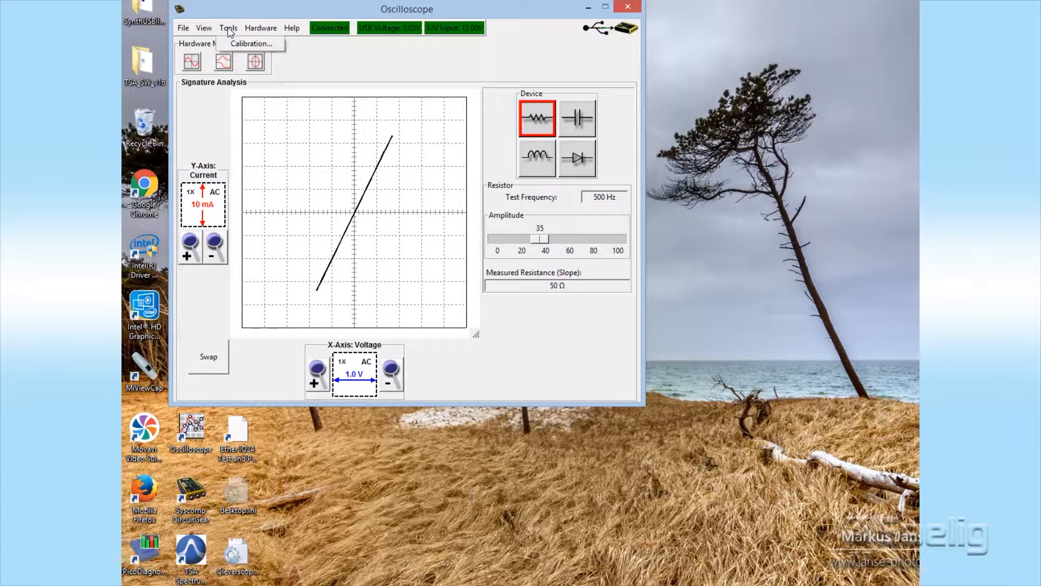
click(250, 44)
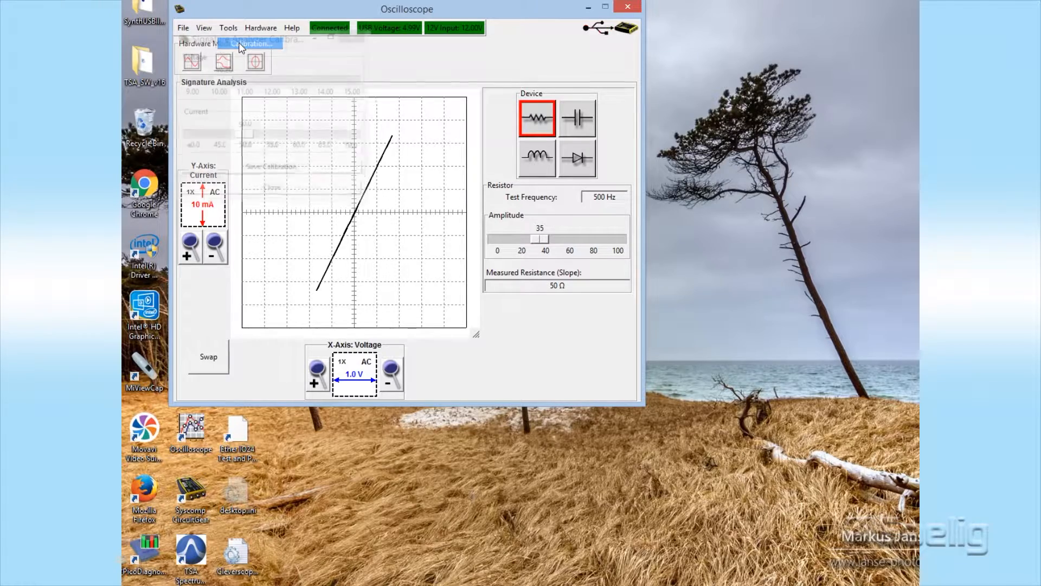
click(250, 43)
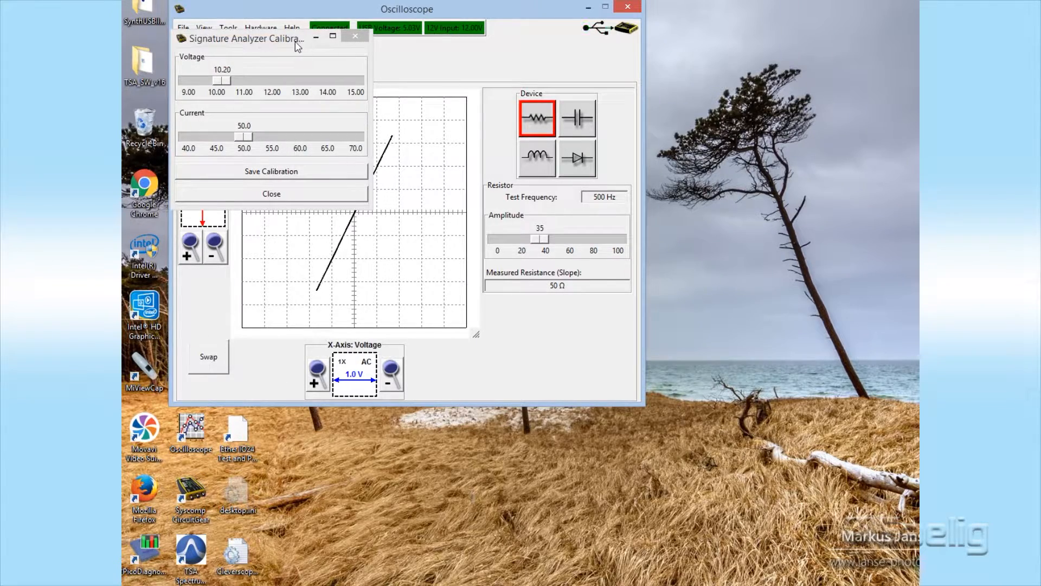
drag(247, 38, 564, 328)
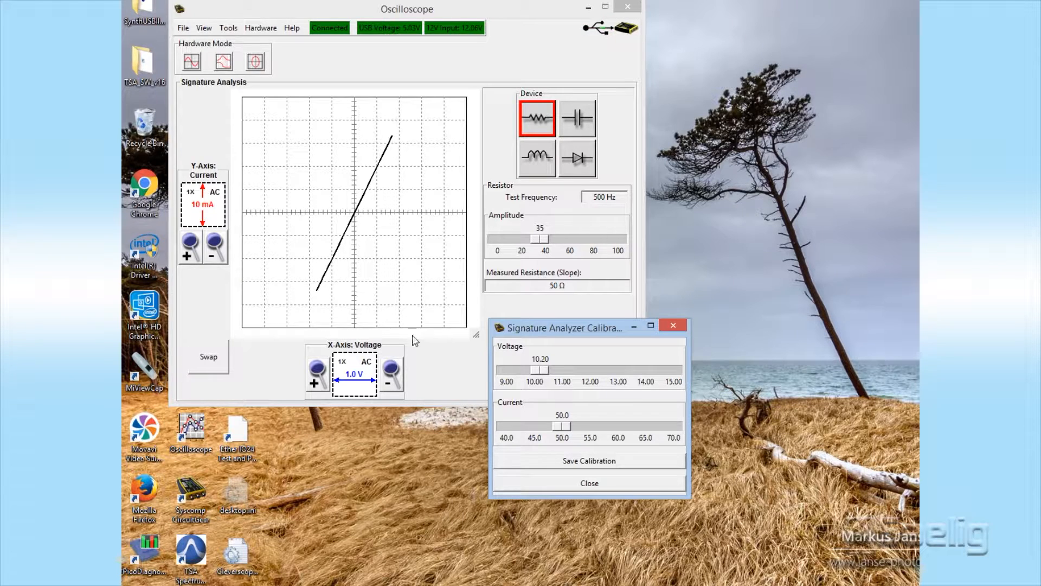
mouse_move(352, 327)
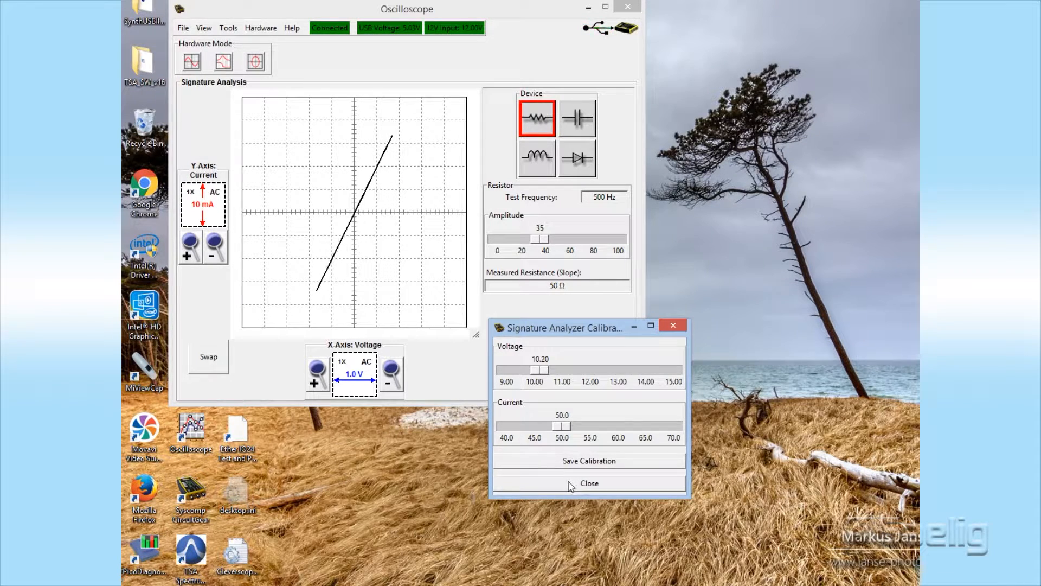
click(588, 483)
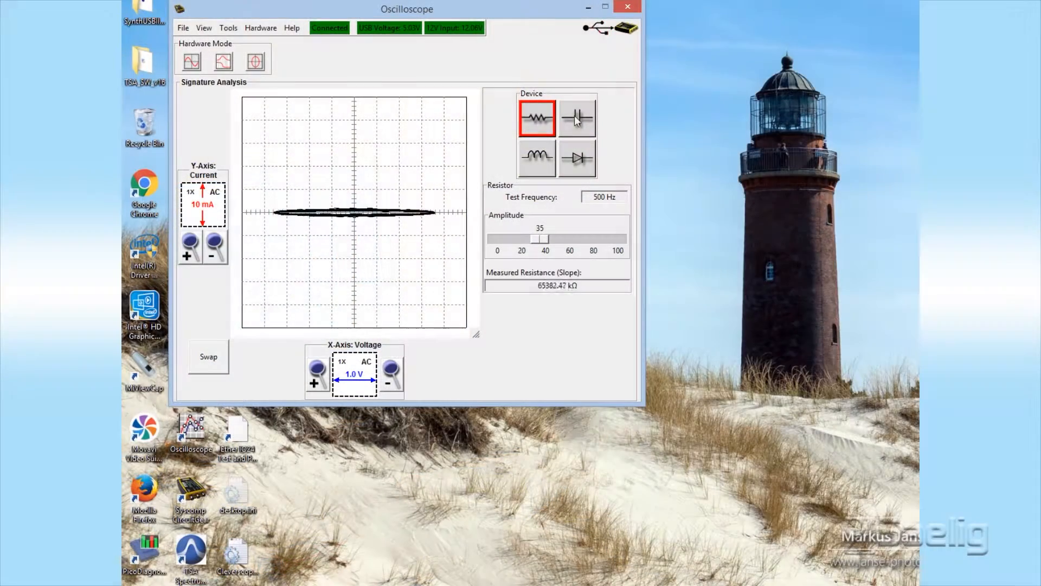
Step: Select the Capacitor device, zoom the voltage axis to 200 mV and set amplitude 20, reading about 98.6 nF
click(576, 118)
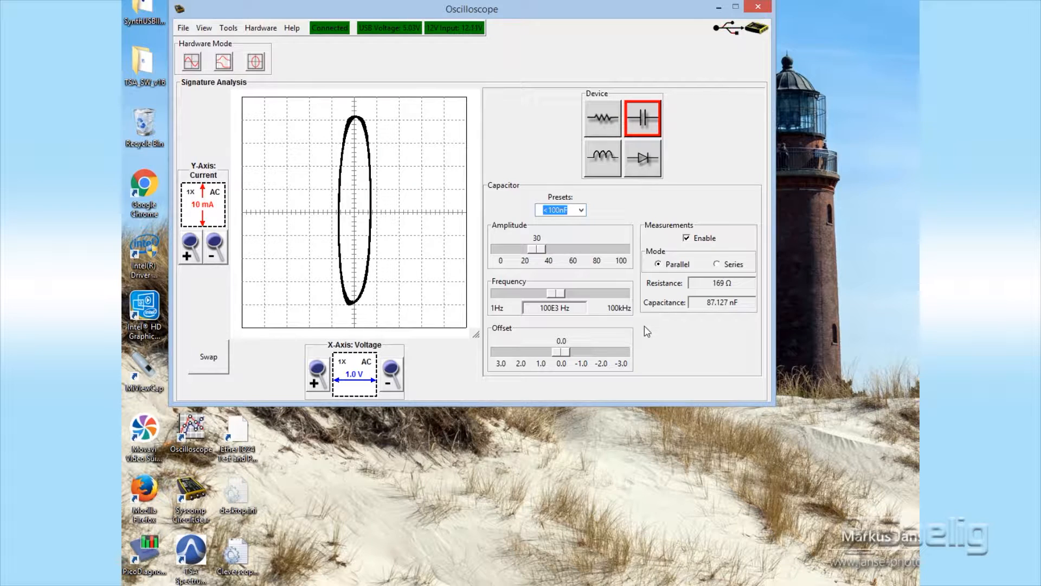
drag(525, 247, 537, 248)
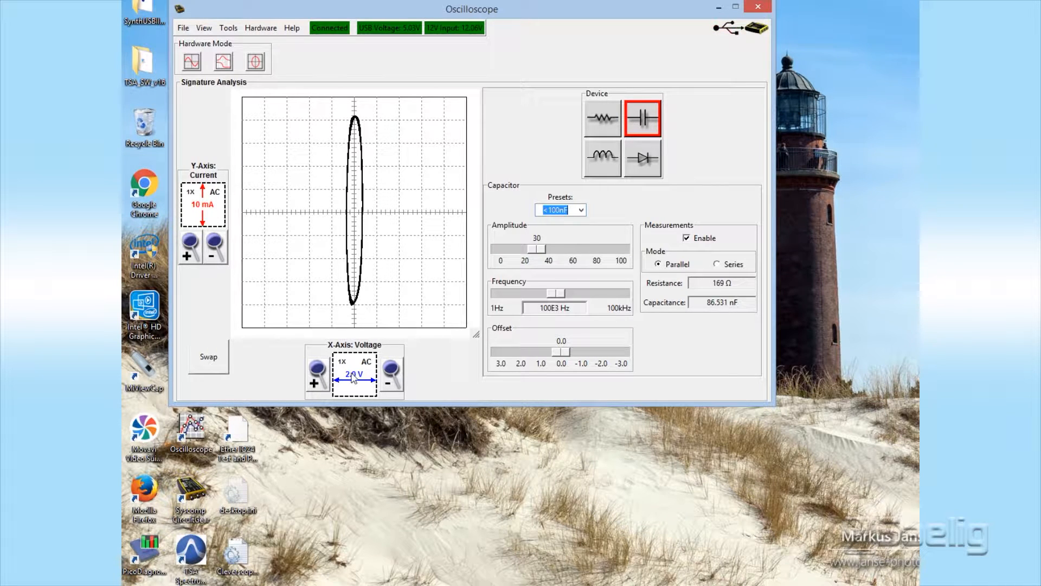
click(317, 370)
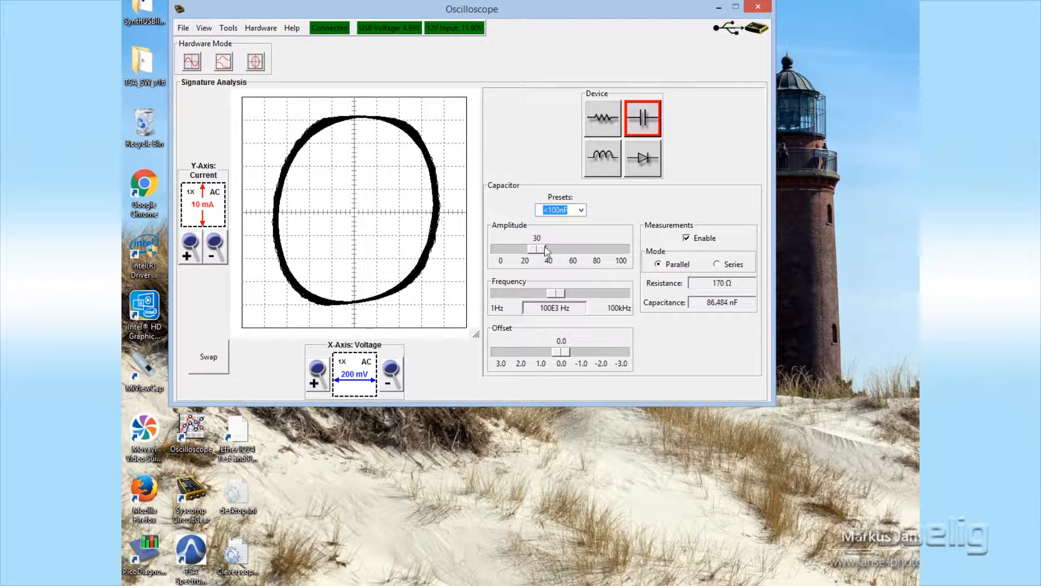
drag(548, 249, 531, 248)
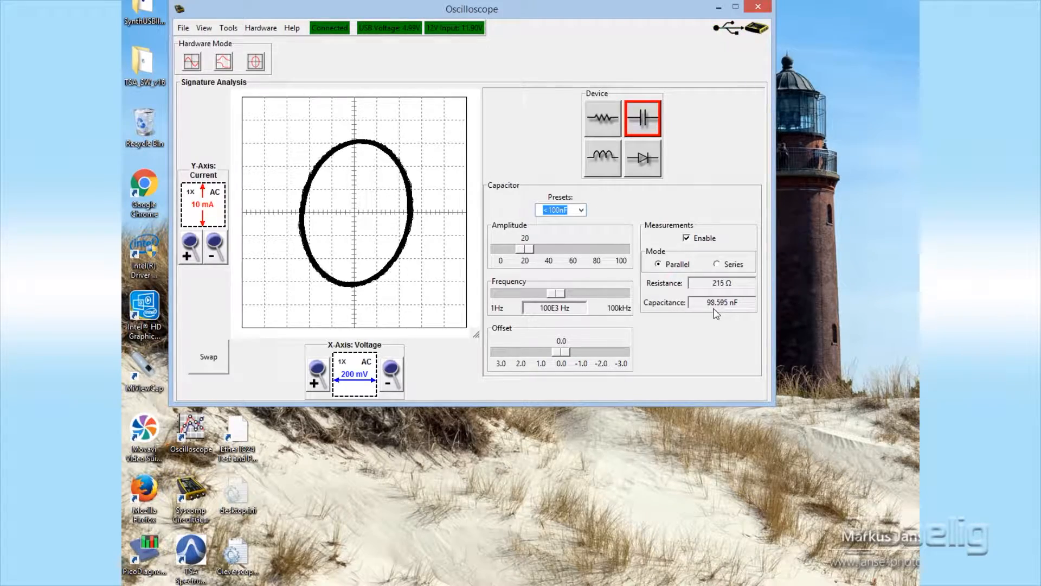
click(576, 158)
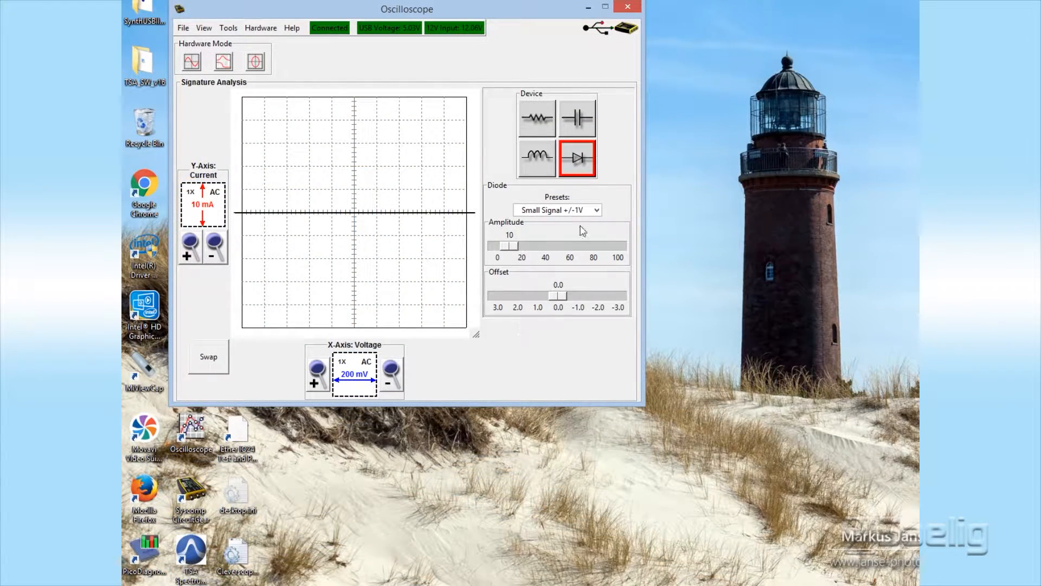
Step: Choose the Power +/-2V diode preset, raising the amplitude to 20
click(597, 209)
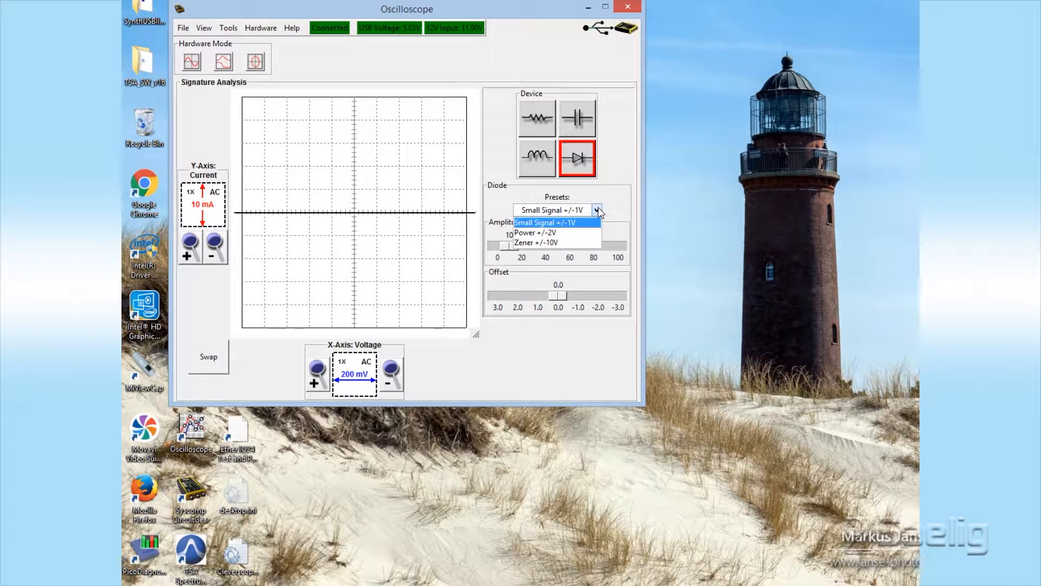
mouse_move(536, 233)
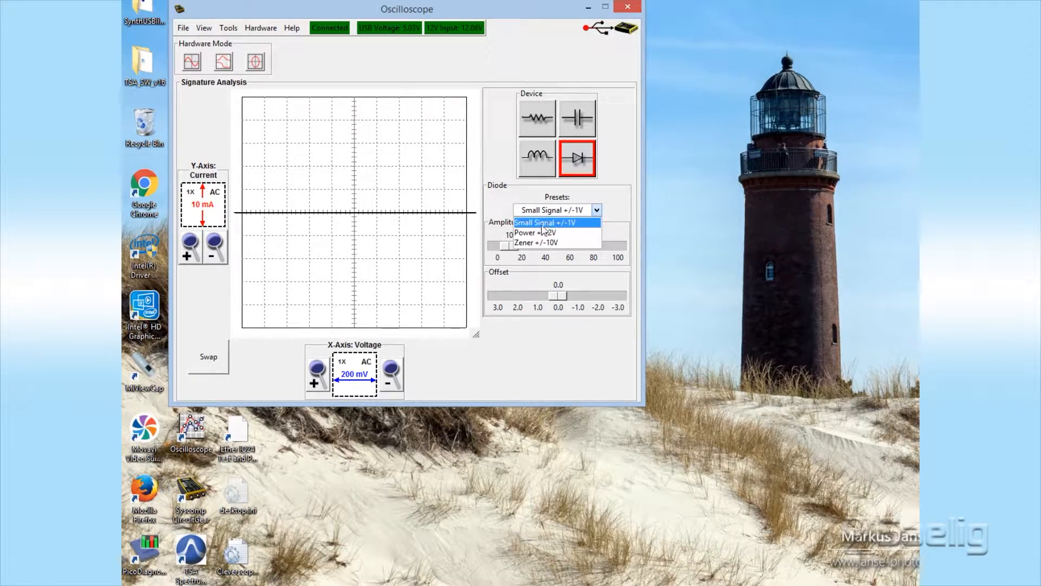
click(537, 232)
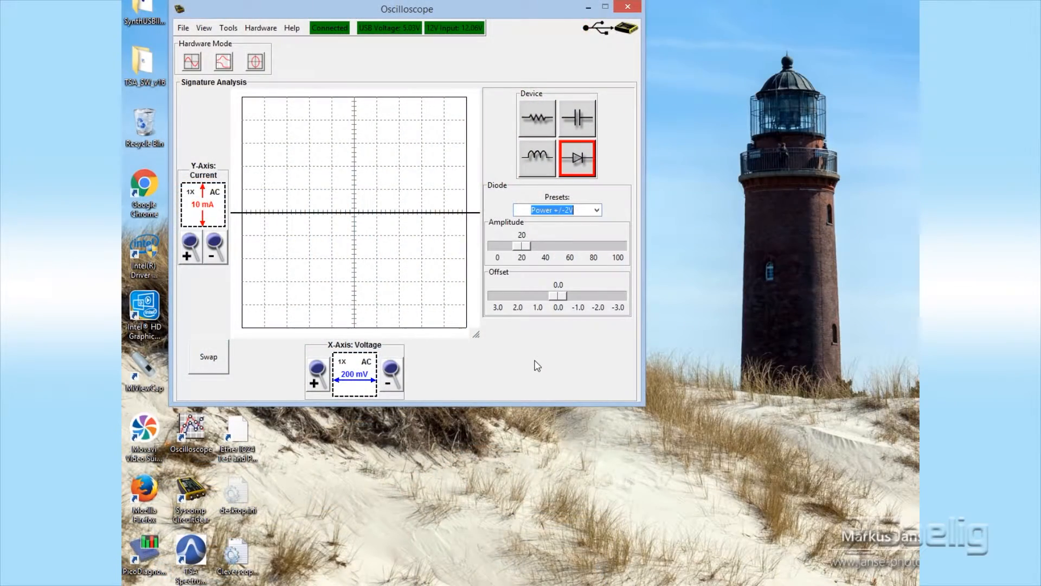